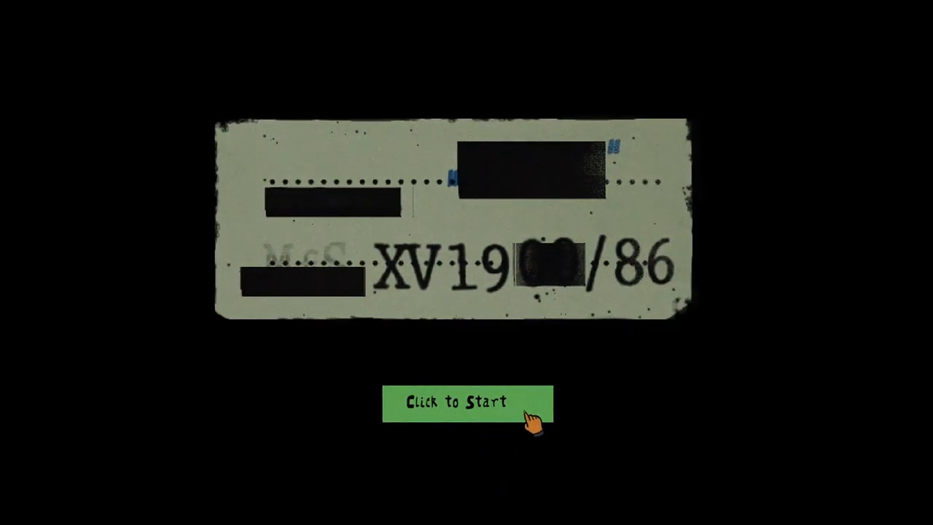
pyautogui.click(462, 402)
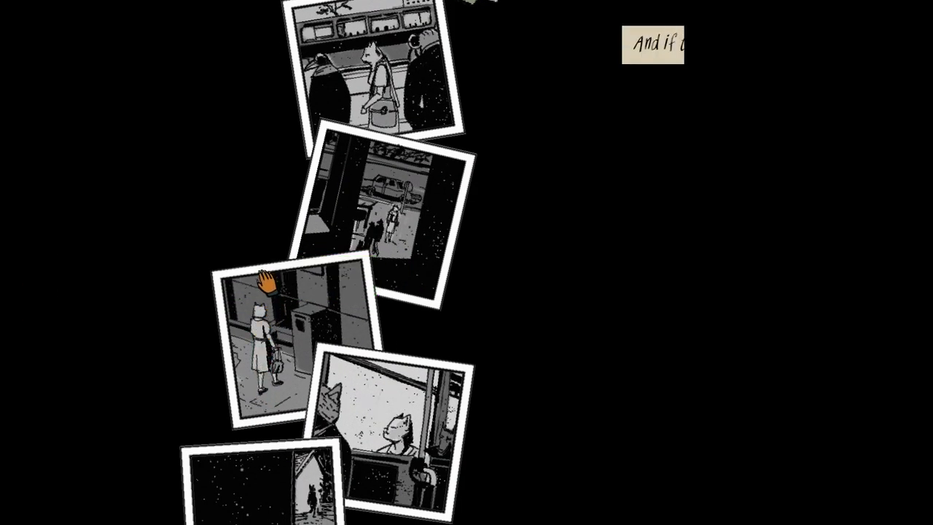
pyautogui.scroll(-3)
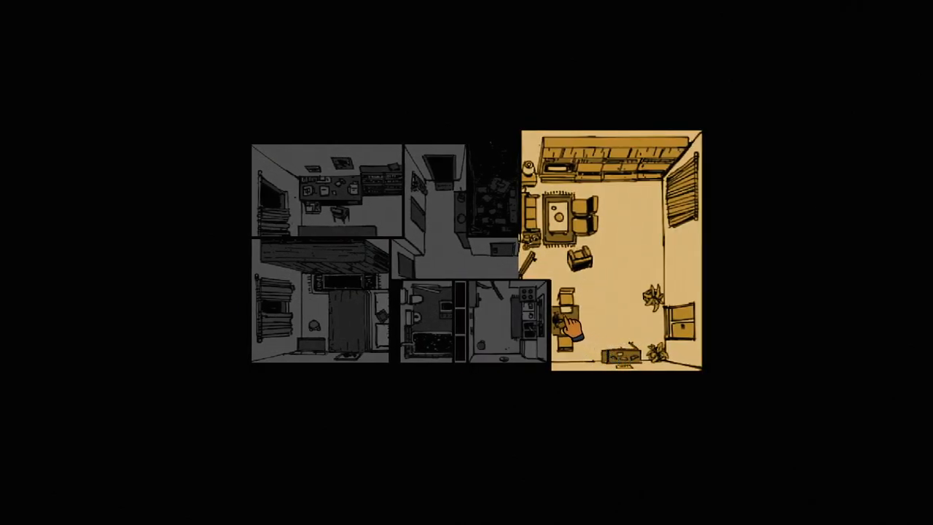
pyautogui.moveTo(682, 342)
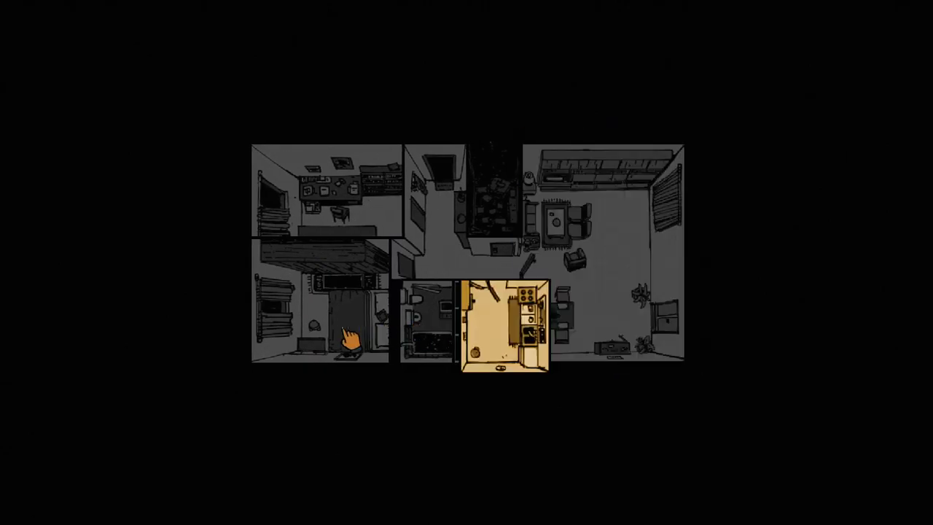
pyautogui.moveTo(337, 244)
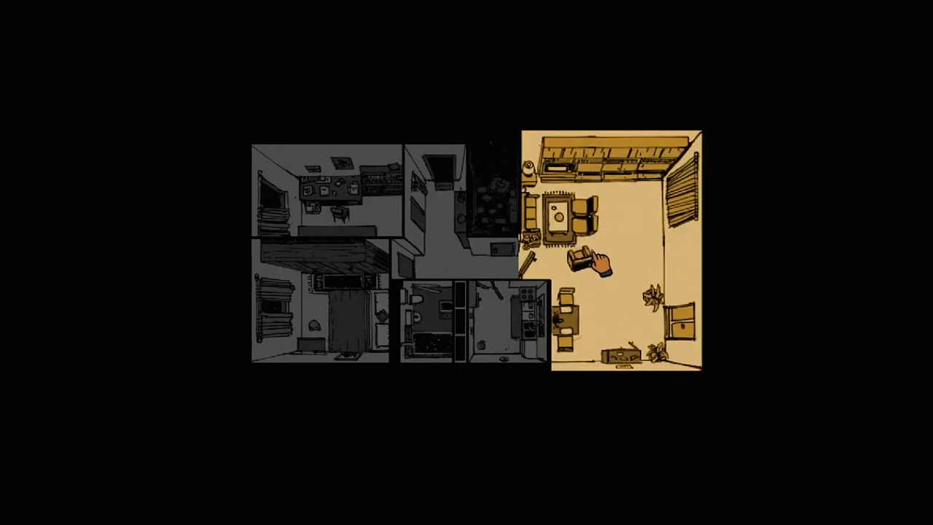
# - Search the living room on the floor plan, revealing the dismissed household item panels
pyautogui.click(419, 324)
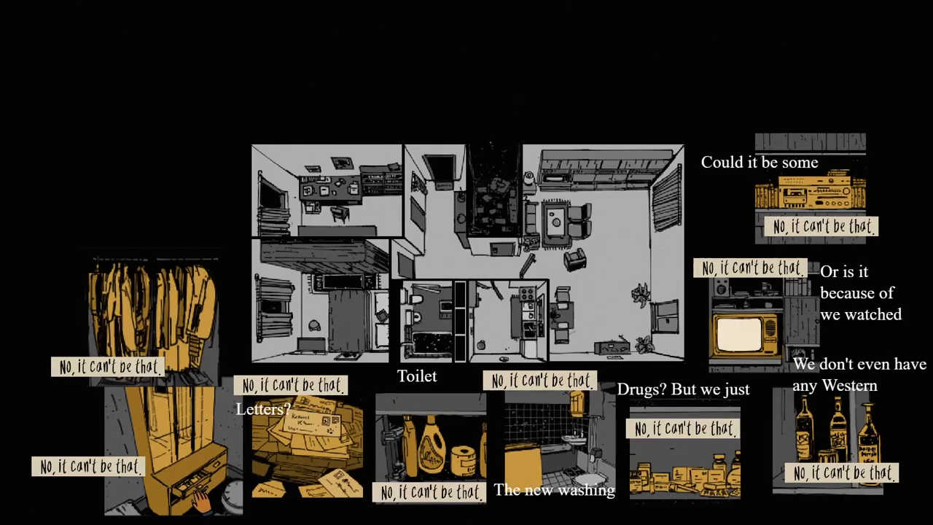
# - Advance past the household items to the briefcase and the suspect portraits
pyautogui.click(319, 188)
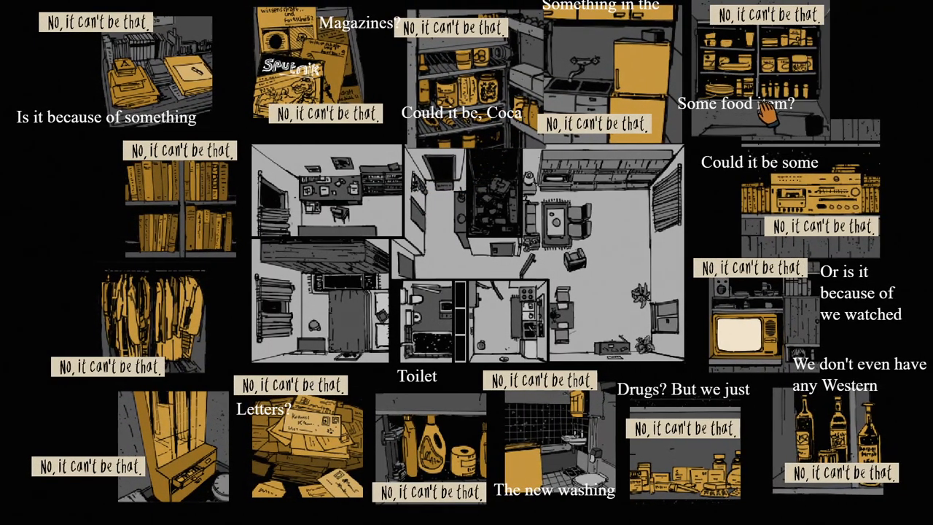
pyautogui.moveTo(511, 120)
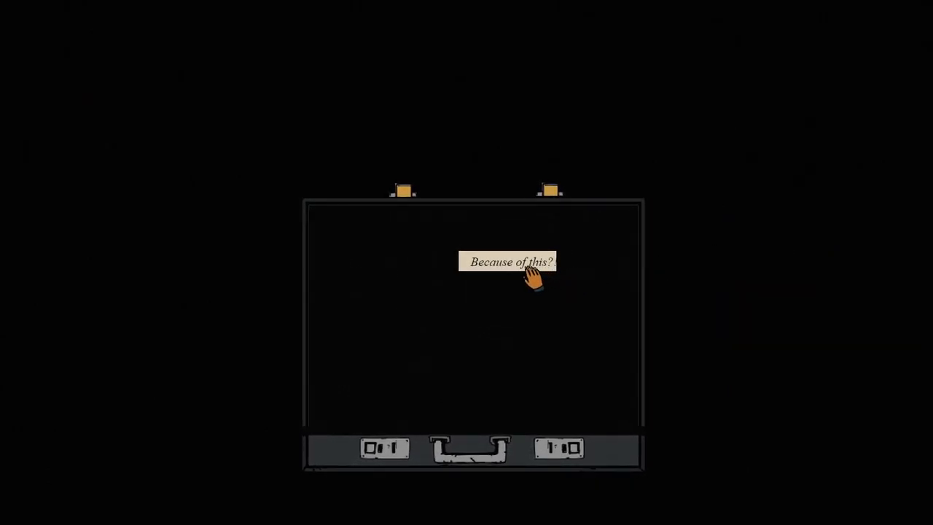
pyautogui.click(507, 262)
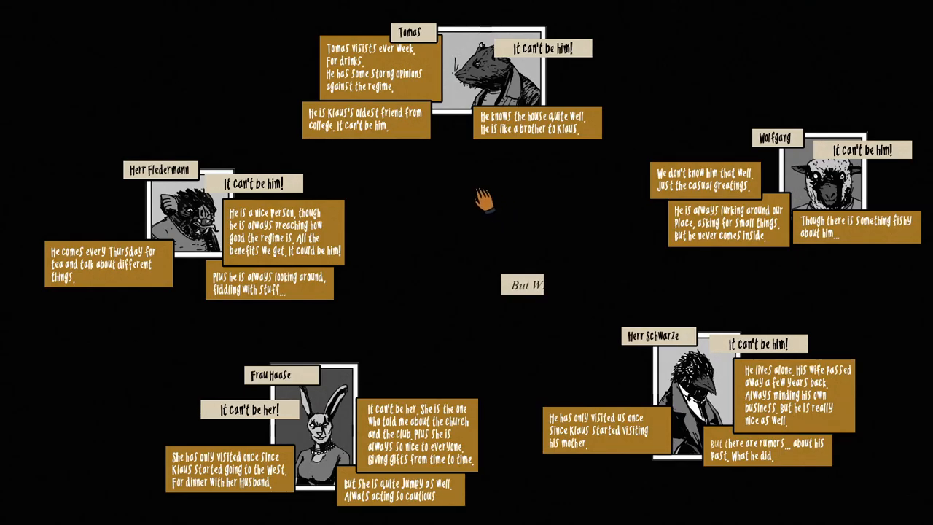
pyautogui.moveTo(667, 288)
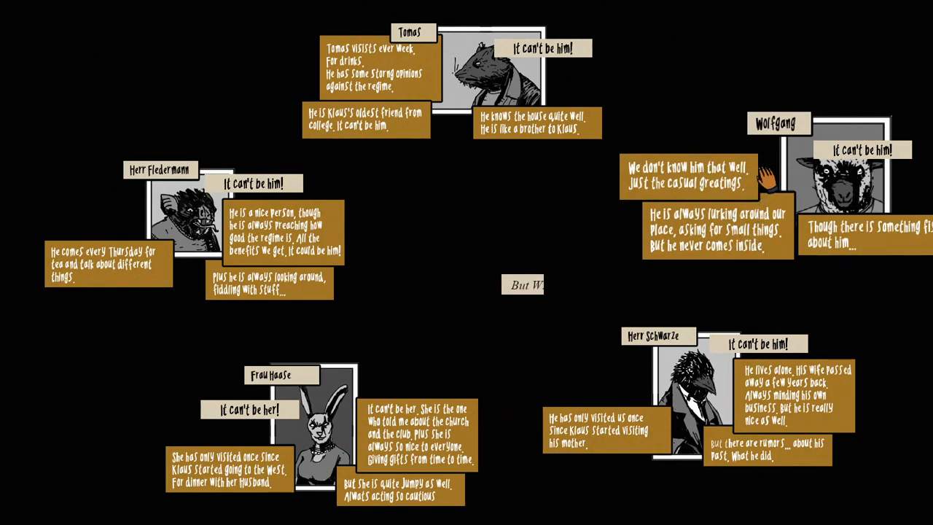
pyautogui.moveTo(729, 204)
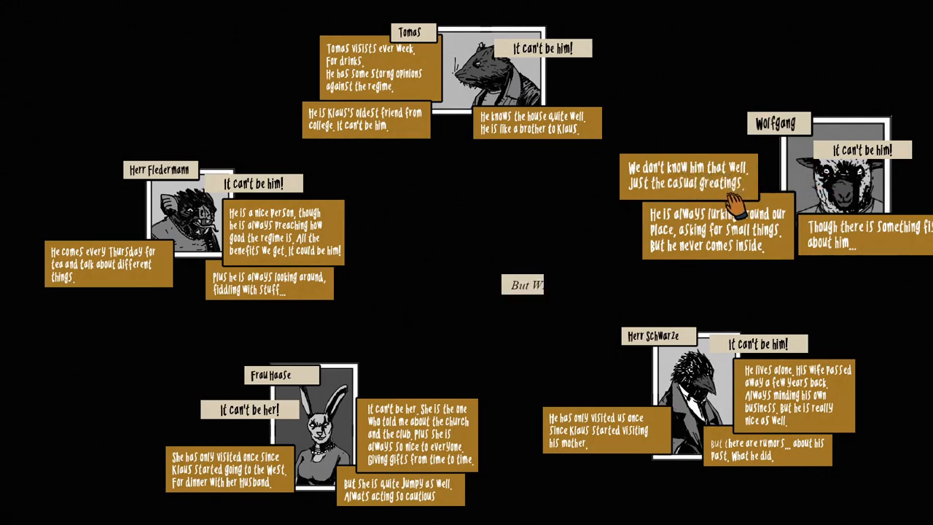
pyautogui.moveTo(751, 230)
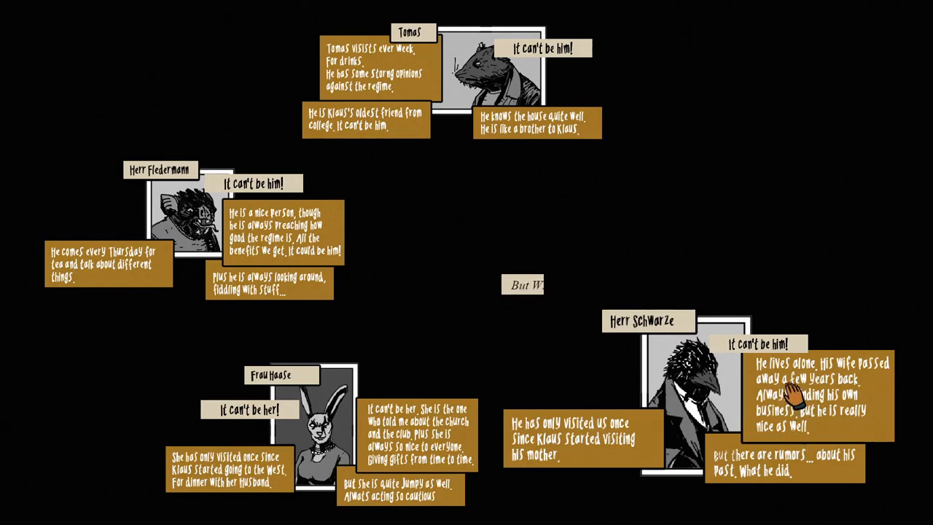
pyautogui.moveTo(787, 427)
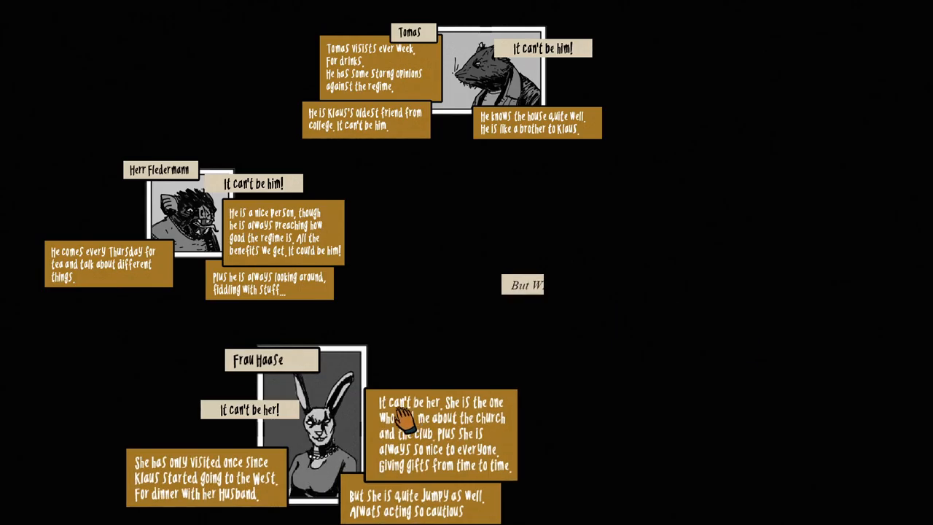
pyautogui.moveTo(394, 430)
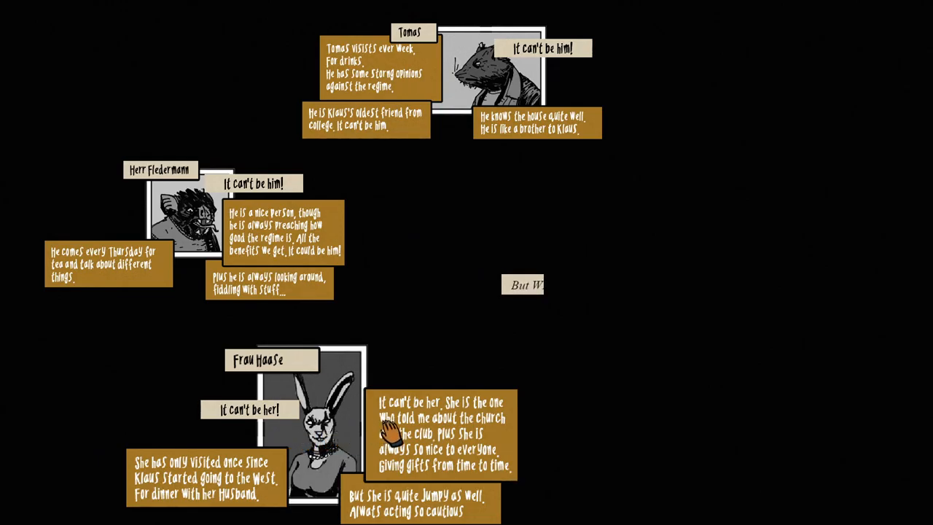
pyautogui.moveTo(528, 423)
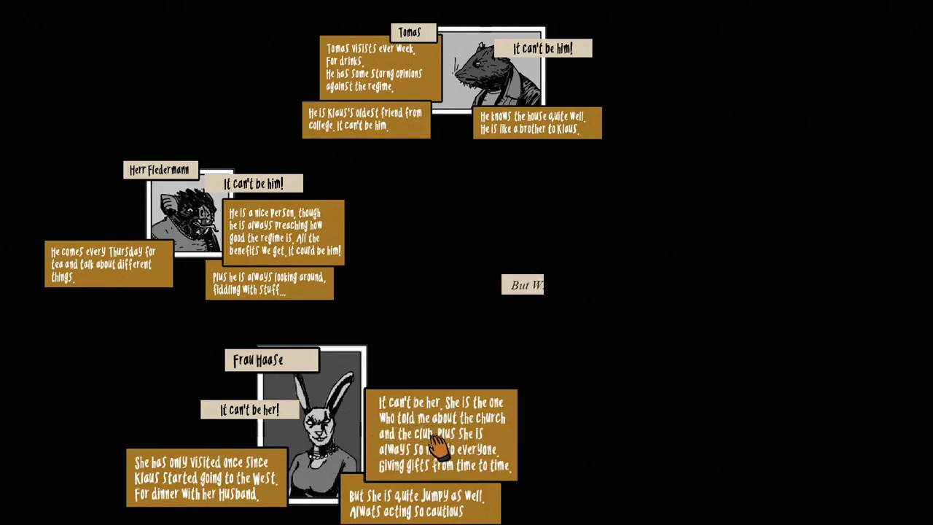
pyautogui.moveTo(478, 449)
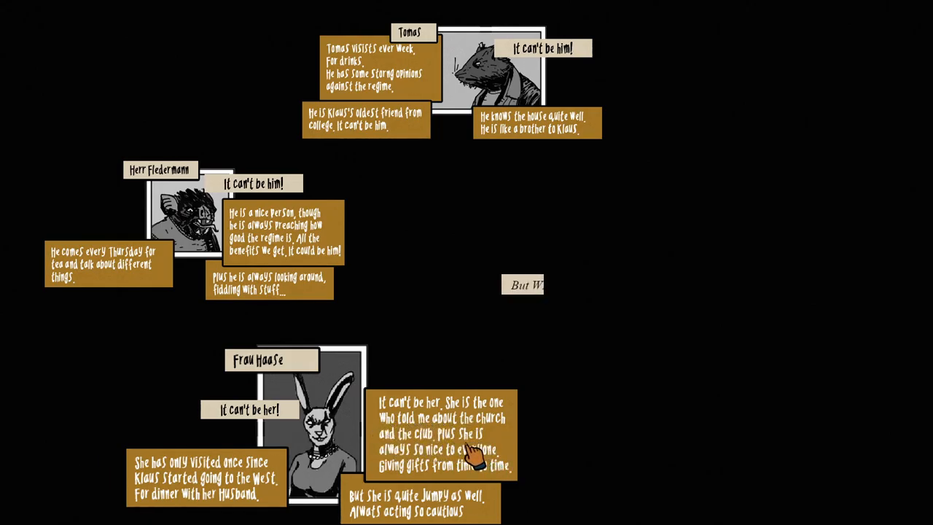
pyautogui.moveTo(434, 499)
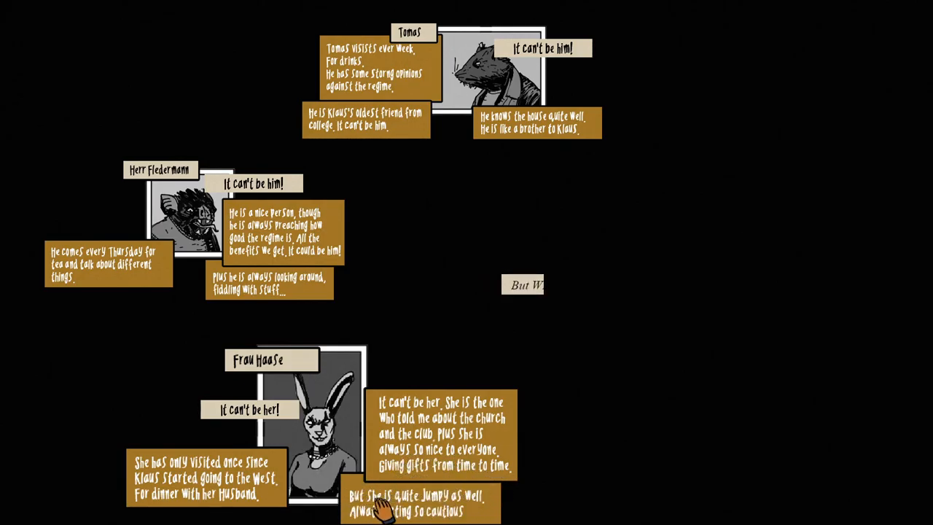
pyautogui.moveTo(321, 481)
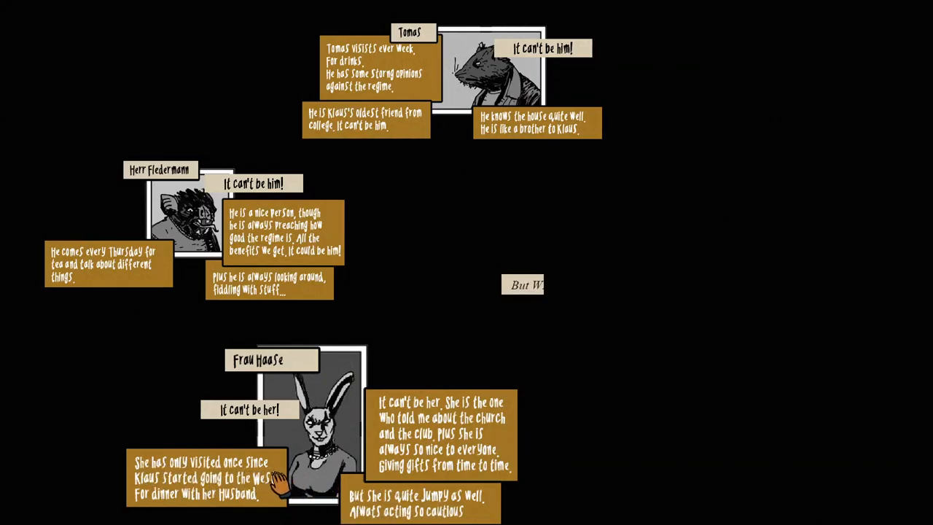
pyautogui.moveTo(299, 499)
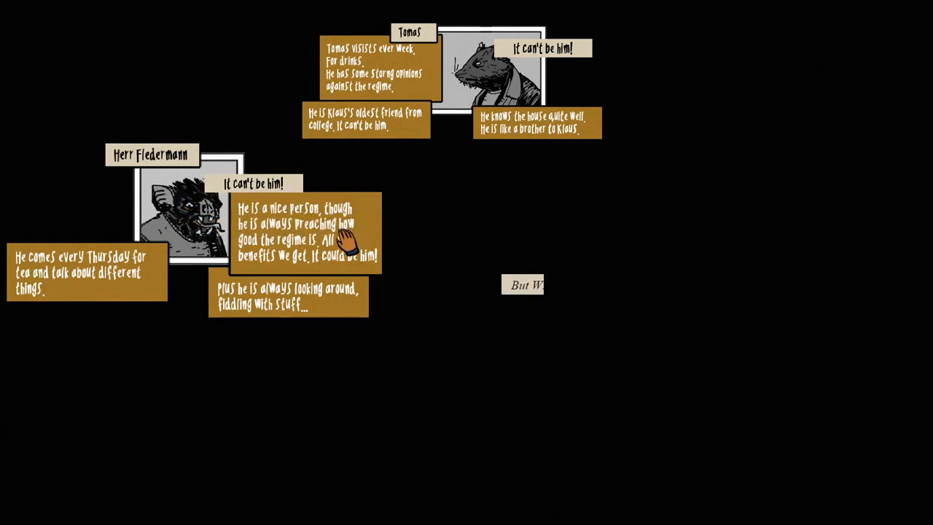
pyautogui.moveTo(357, 303)
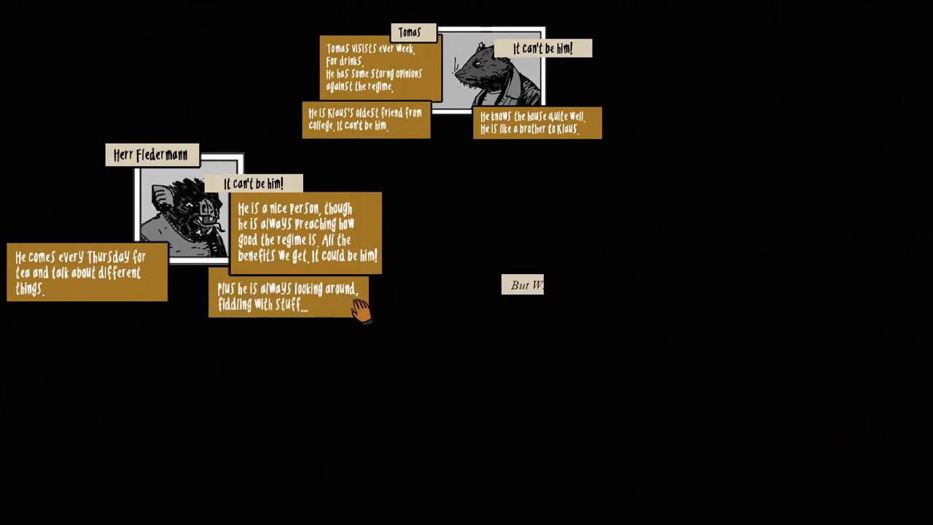
pyautogui.moveTo(51, 291)
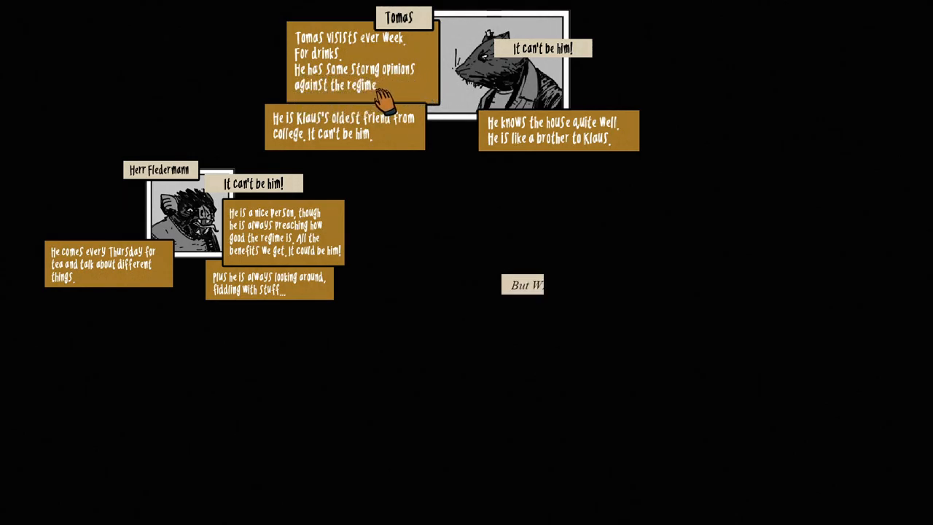
pyautogui.moveTo(452, 84)
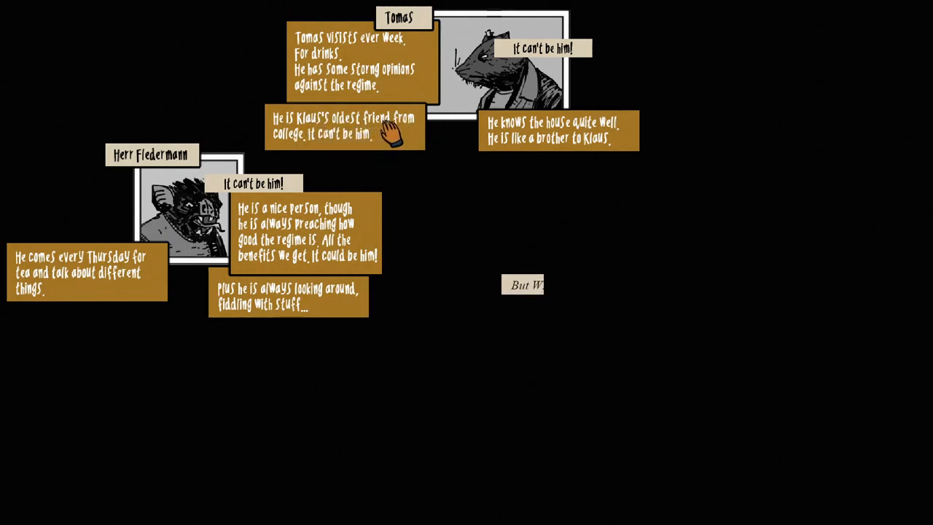
pyautogui.moveTo(525, 124)
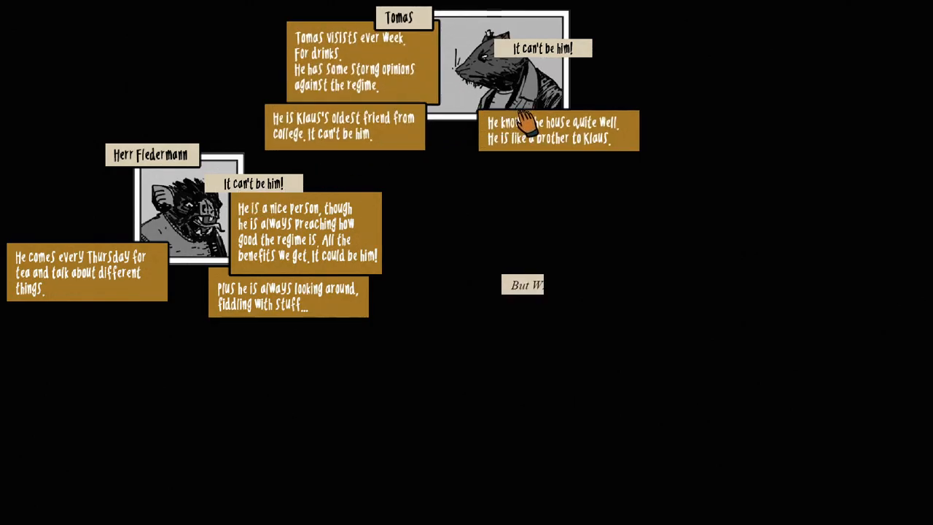
pyautogui.moveTo(499, 149)
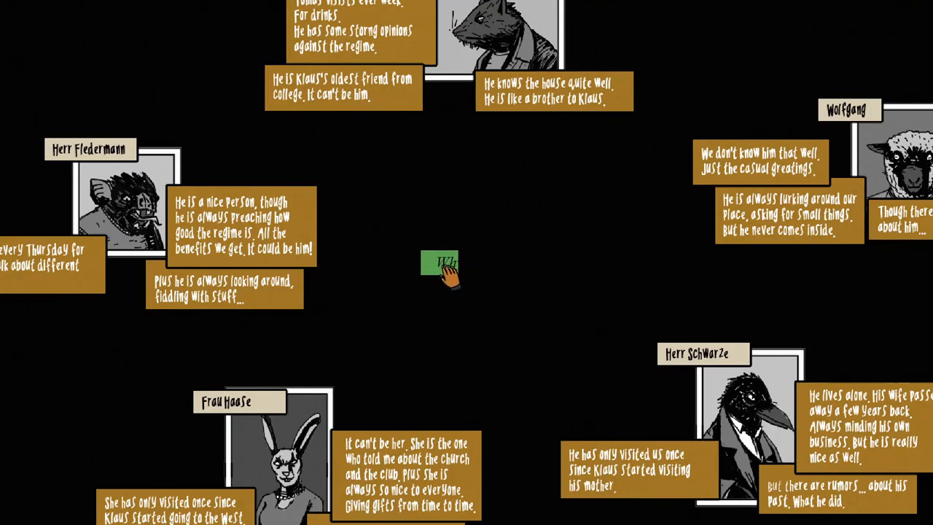
# - Pick the green reply so Barbara asks how anyone could do that
pyautogui.click(440, 264)
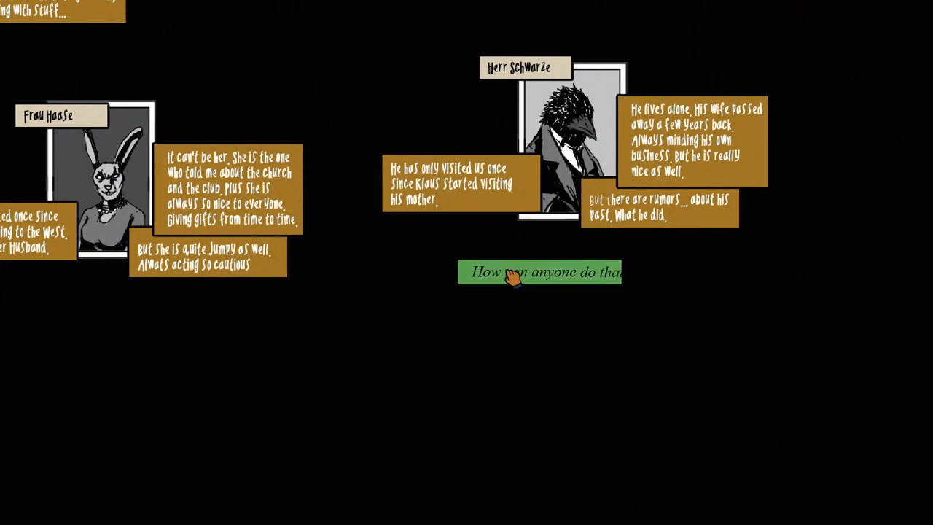
# - Choose 'How can anyone do that' and continue Barbara's reaction to the next line
pyautogui.click(540, 271)
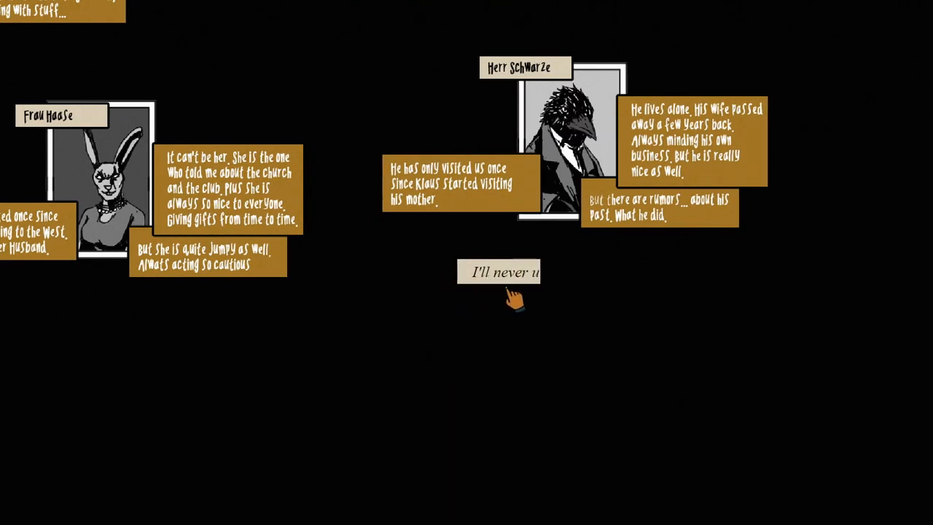
pyautogui.click(499, 272)
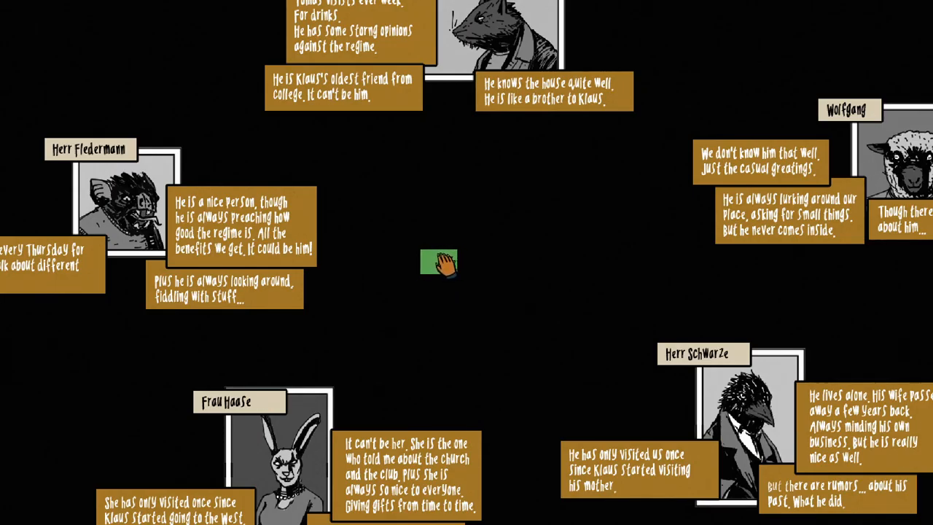
# - Choose 'I'll never understand it...' and then 'Does it make them happy'
pyautogui.click(437, 263)
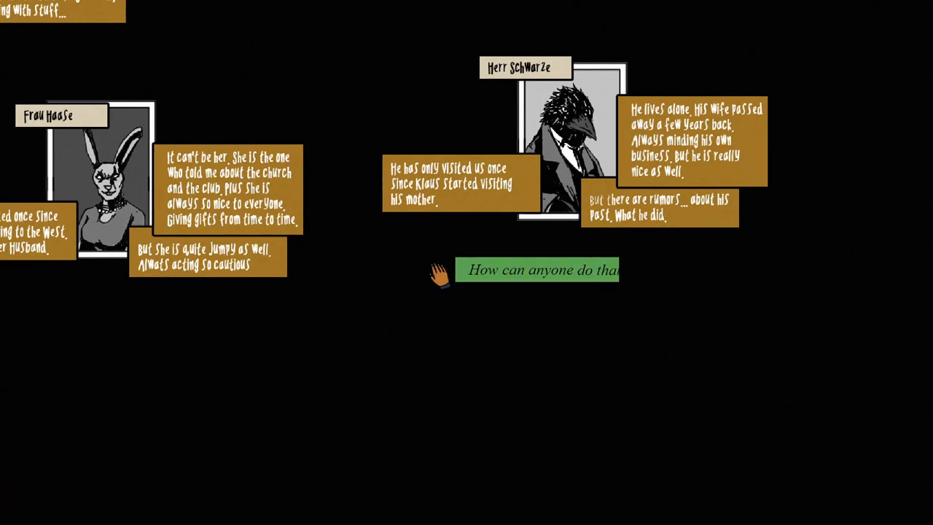
pyautogui.click(538, 270)
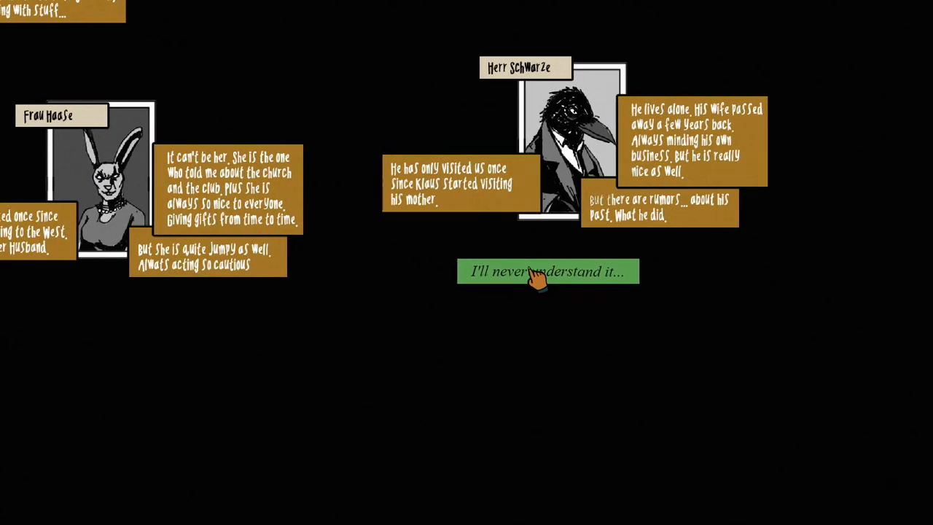
pyautogui.click(547, 272)
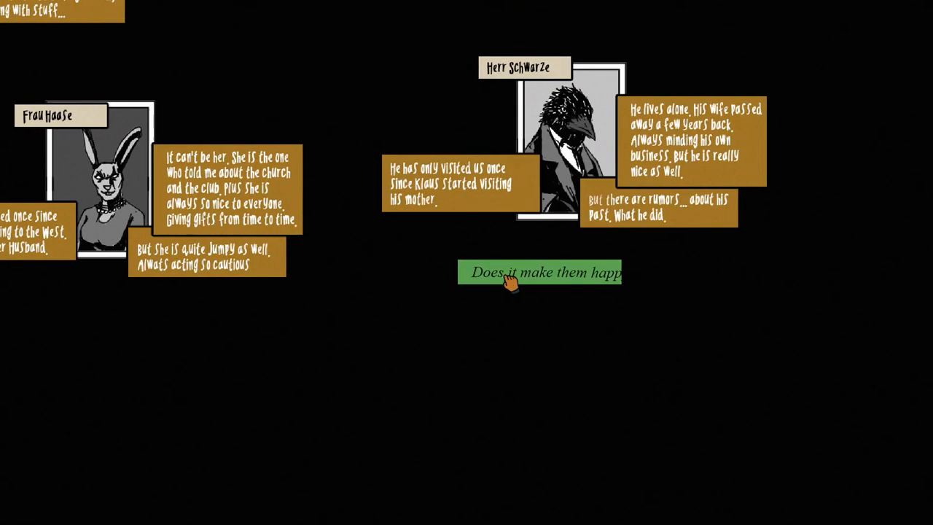
pyautogui.click(541, 271)
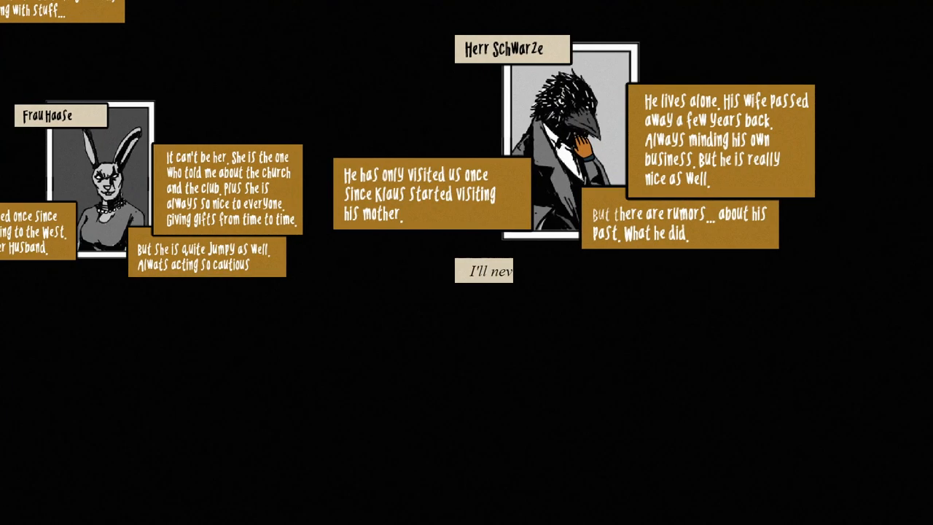
# - Continue past the closing remark to the two shadowy figures at the table
pyautogui.click(485, 270)
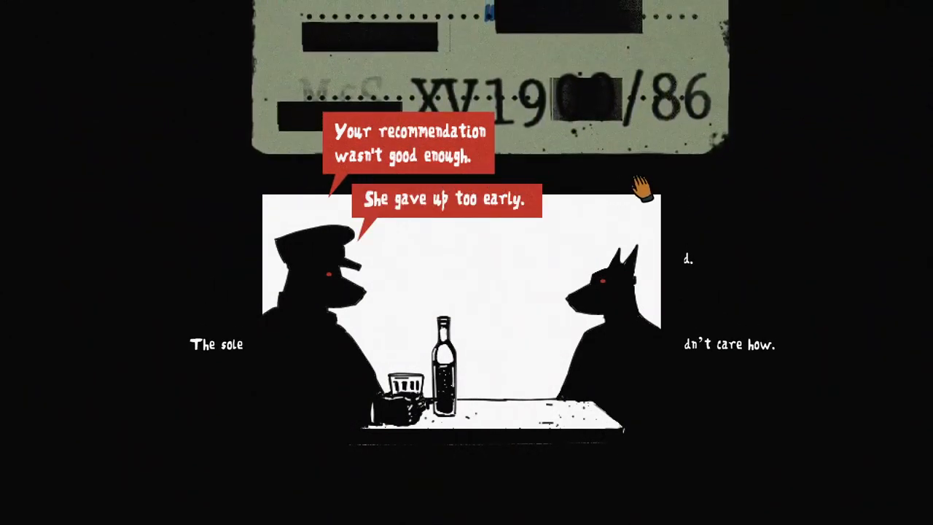
# - Advance the figures' conversation to the talk about taking over as 'Winston'
pyautogui.click(467, 211)
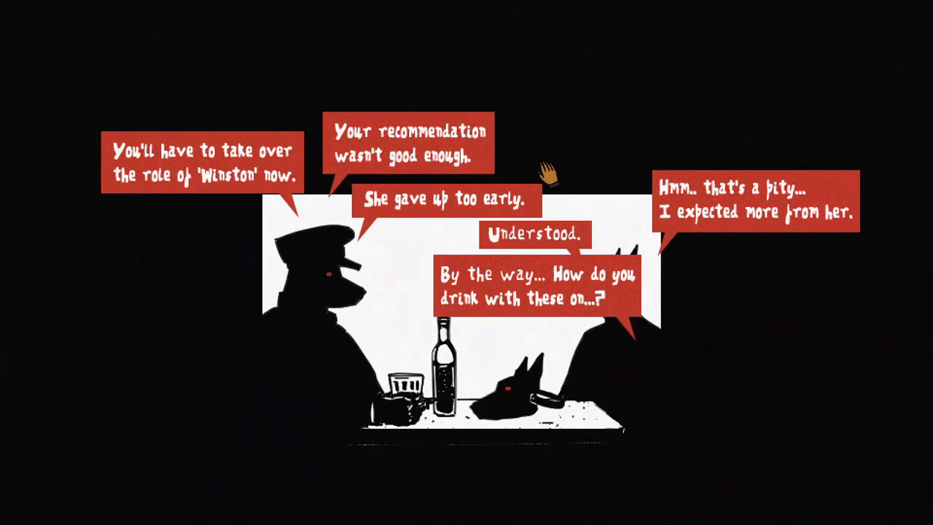
pyautogui.moveTo(492, 135)
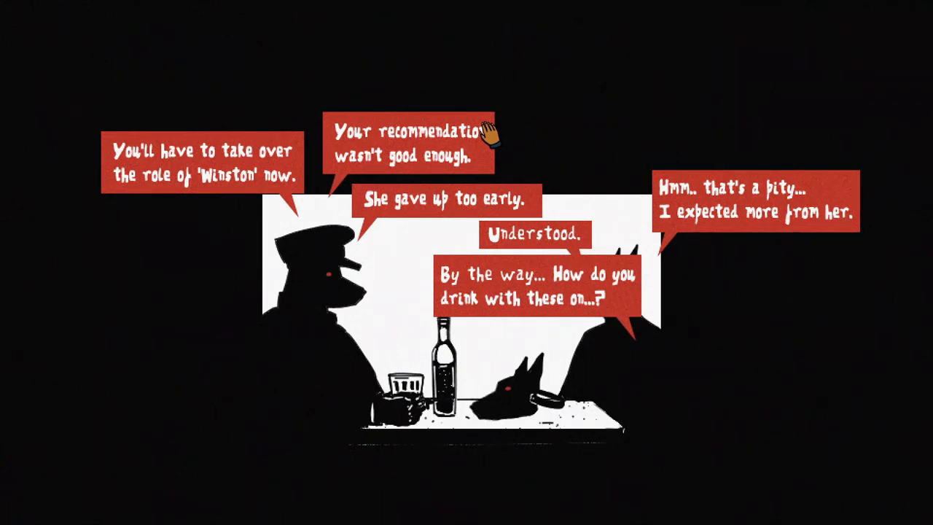
pyautogui.moveTo(507, 252)
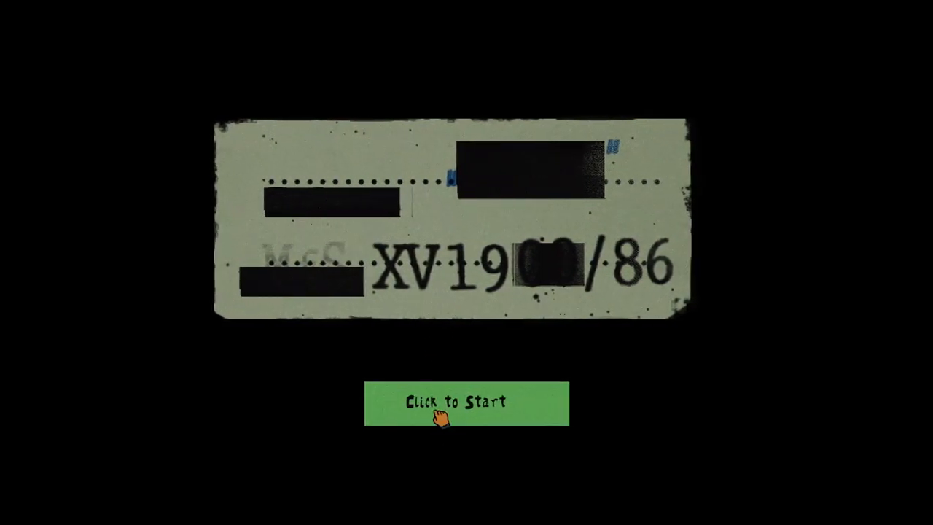
pyautogui.click(465, 401)
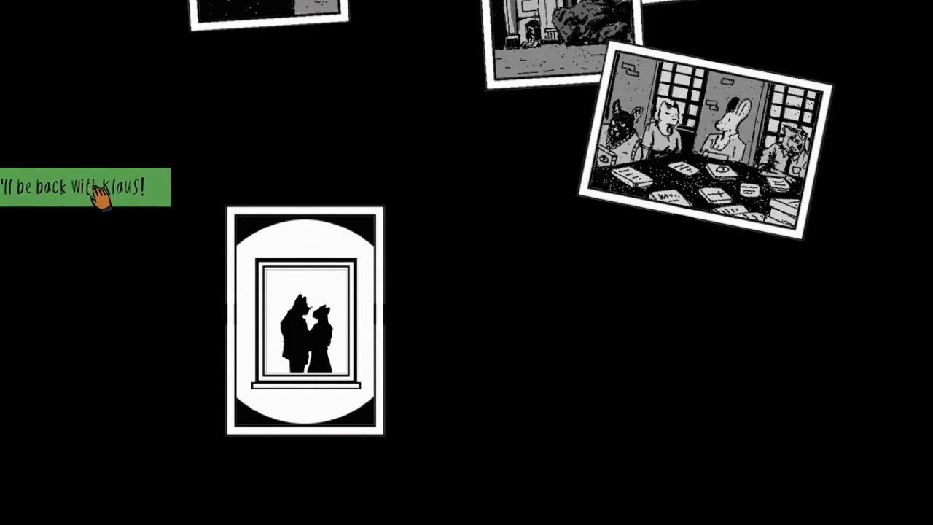
# - Reply "I'll be back with Klaus!" beside the photo cards
pyautogui.click(84, 186)
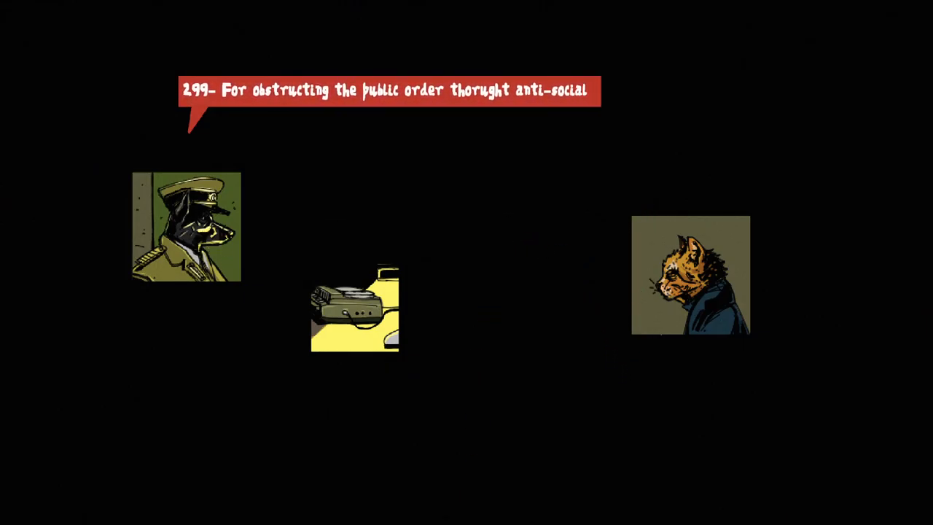
# - Enter "conduct" to complete the officer's charge 299 speech bubble
pyautogui.write('conduct')
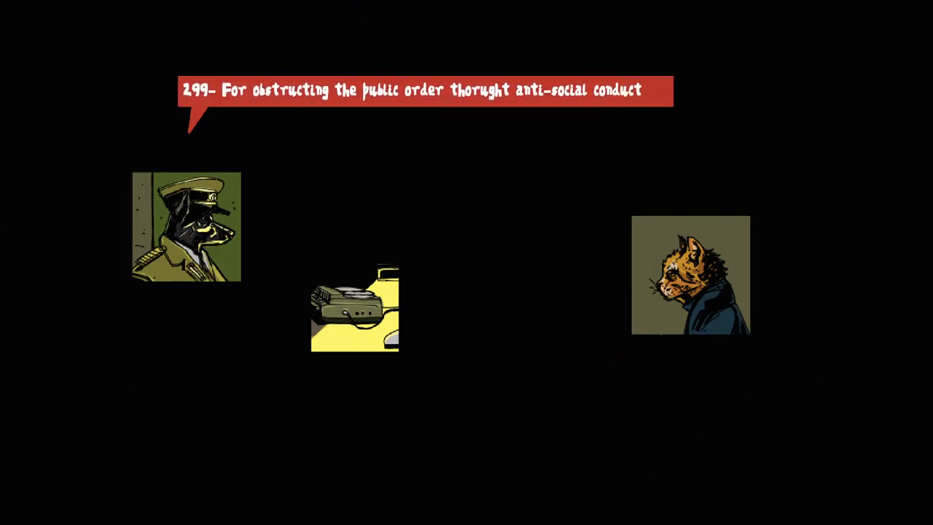